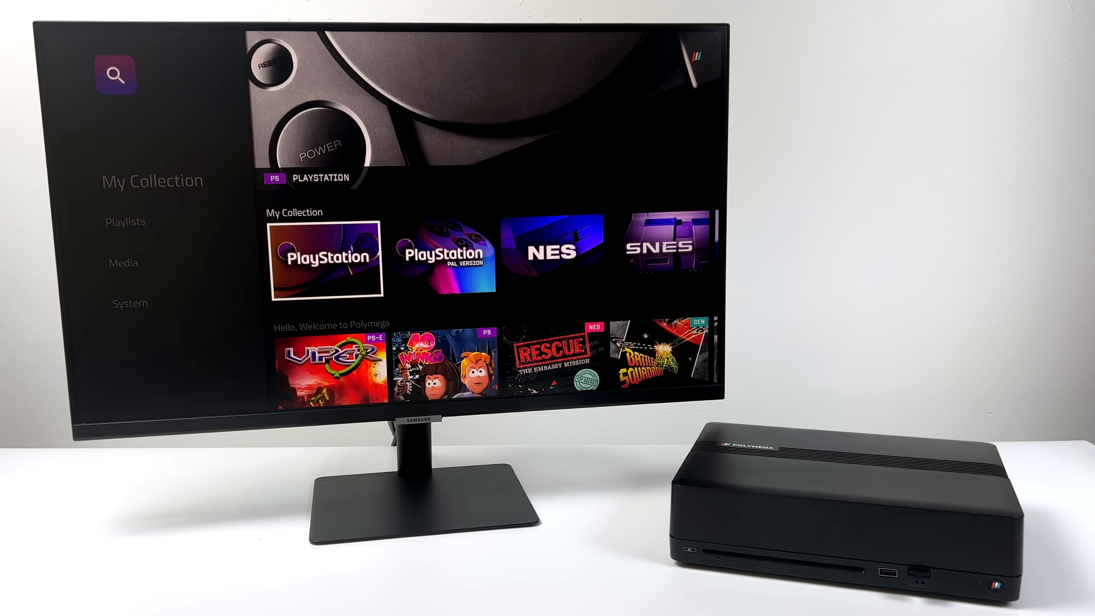
Browse My Collection consoles to the NES tile, then move down to the Playlists section
{"action": "left_click", "coordinate": [324, 262]}
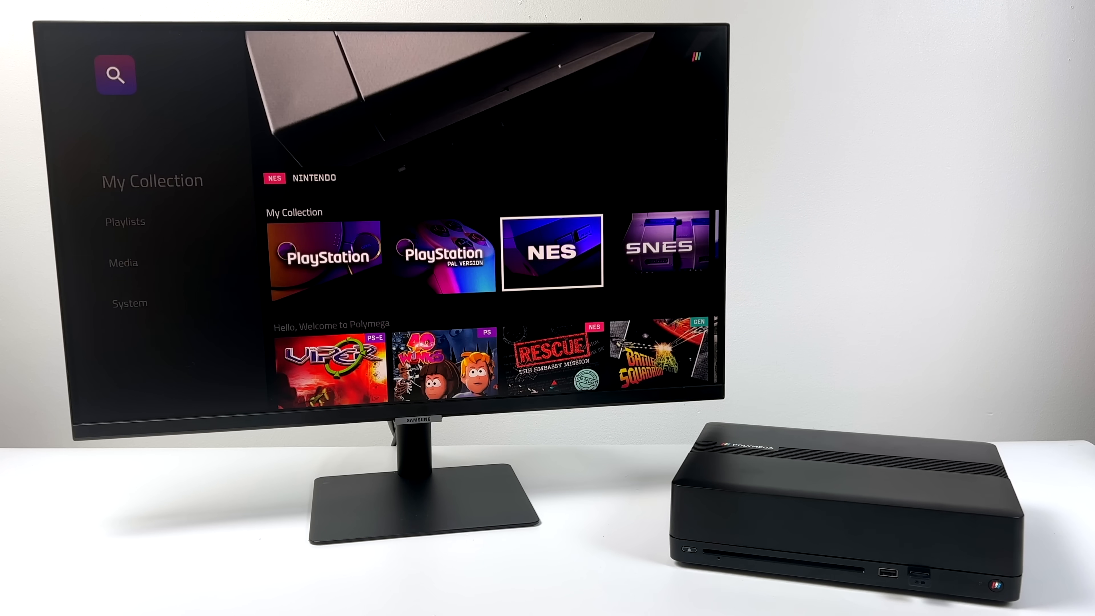
{"action": "left_click", "coordinate": [659, 247]}
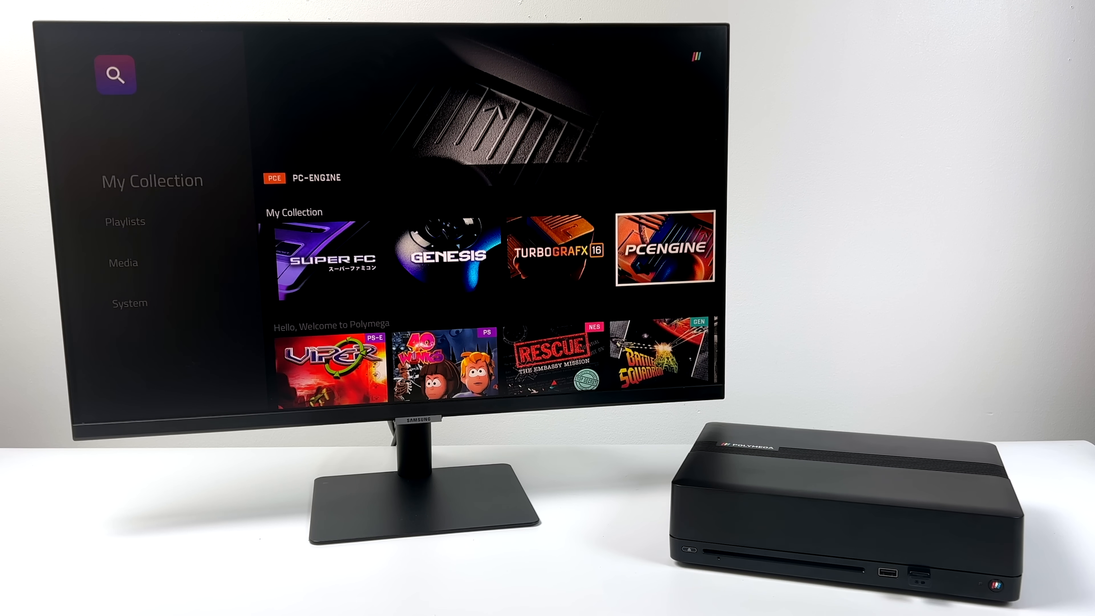
{"action": "left_click", "coordinate": [662, 249]}
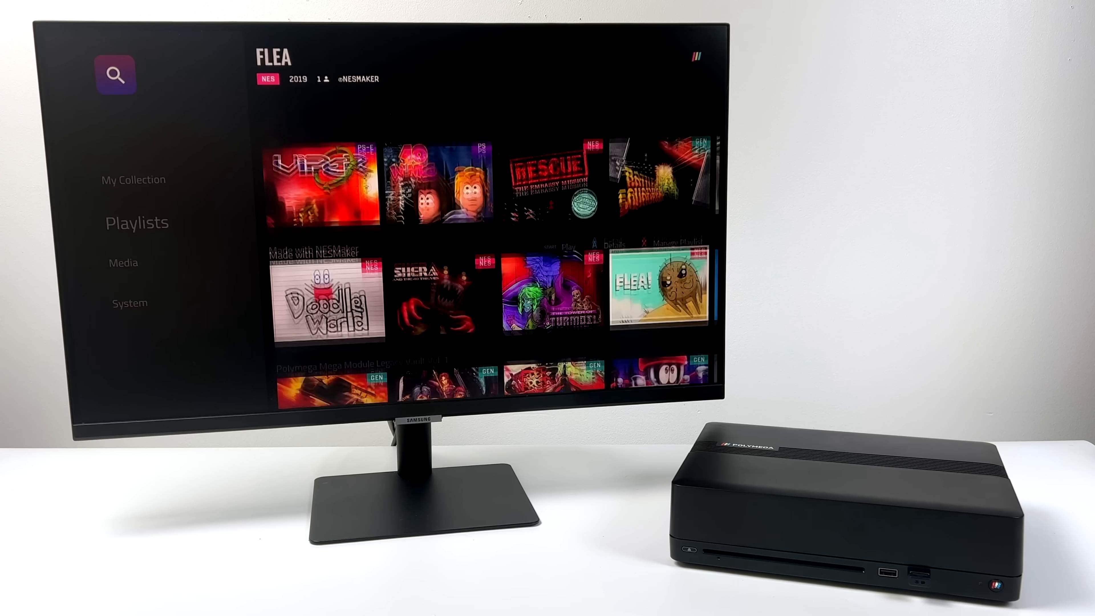
Enter the Settings menu from the System entry in the sidebar
{"action": "left_click", "coordinate": [132, 179]}
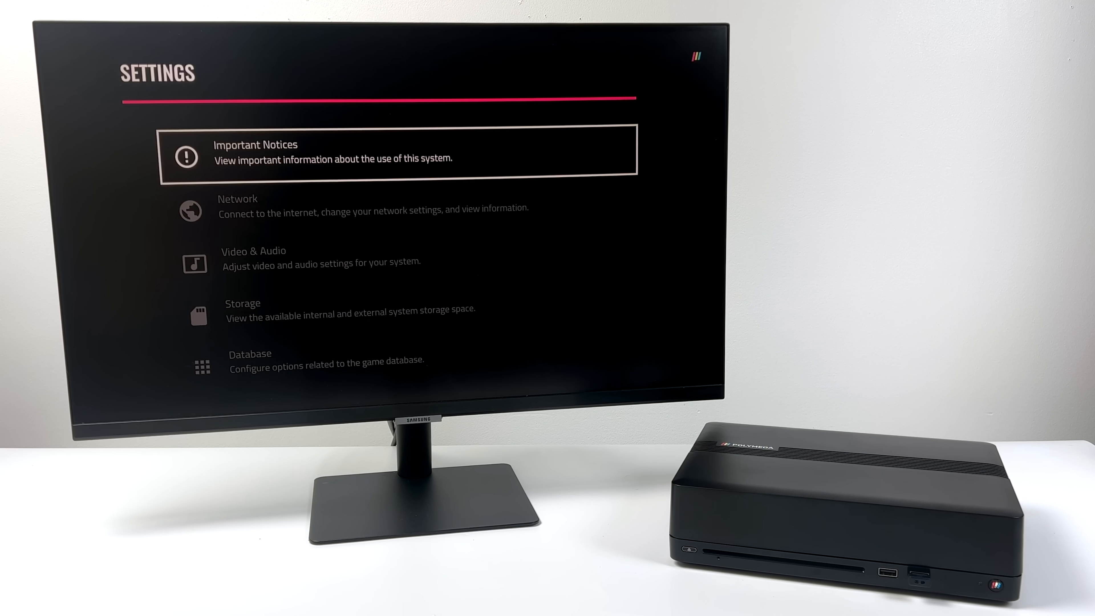
Move through the Settings categories before the Tekken 3 disc options appear
{"action": "key", "text": "down"}
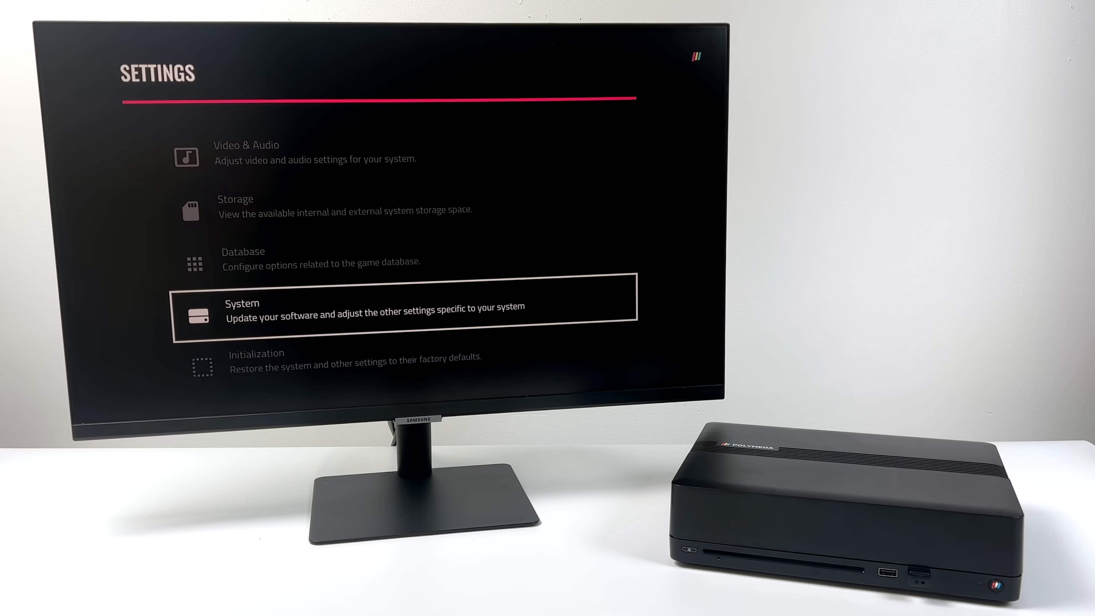
{"action": "key", "text": "Up"}
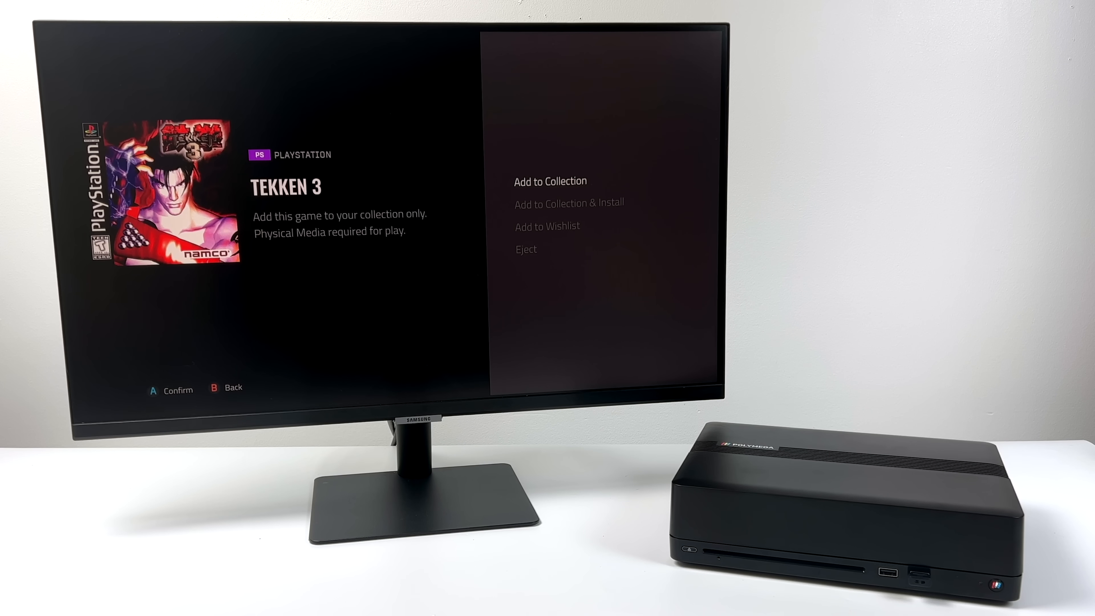
{"action": "key", "text": "Down"}
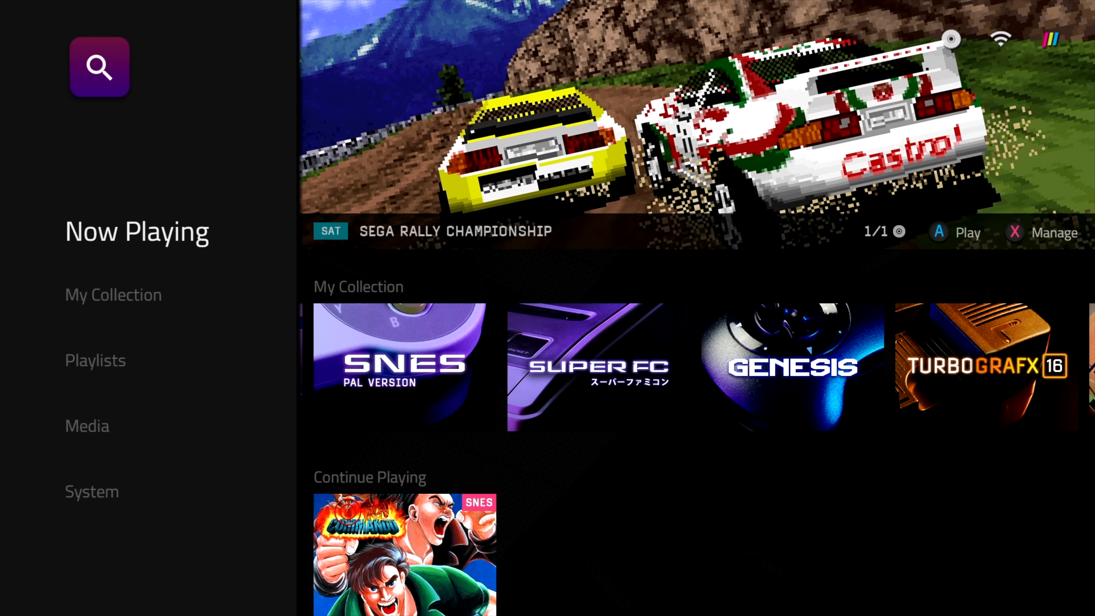
Move from Media back to My Collection, along the system bar past Controllers to Settings
{"action": "left_click", "coordinate": [87, 432]}
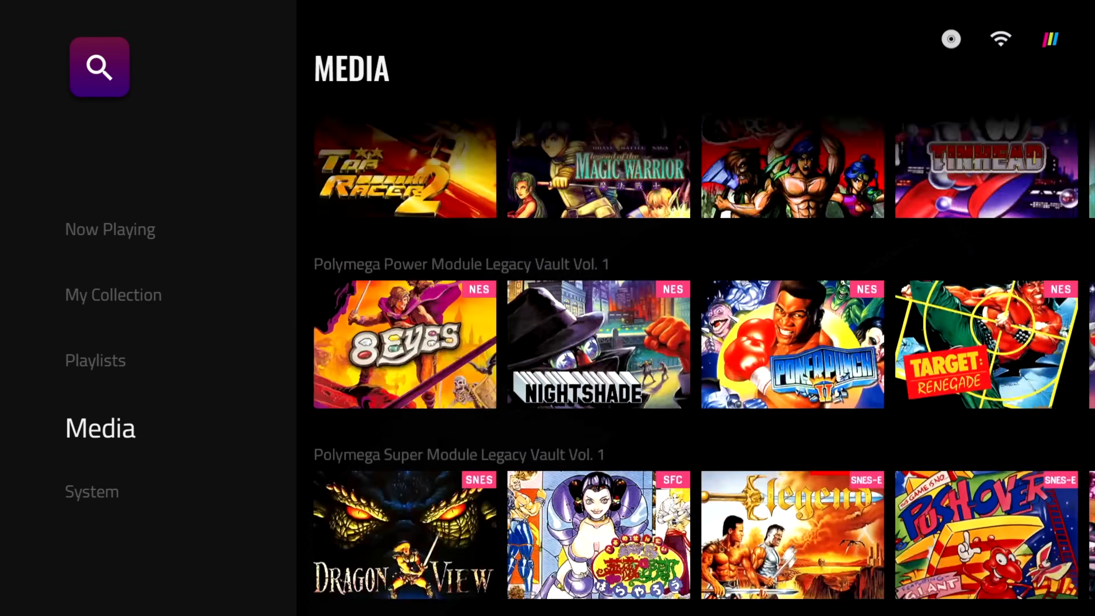
{"action": "left_click", "coordinate": [95, 365]}
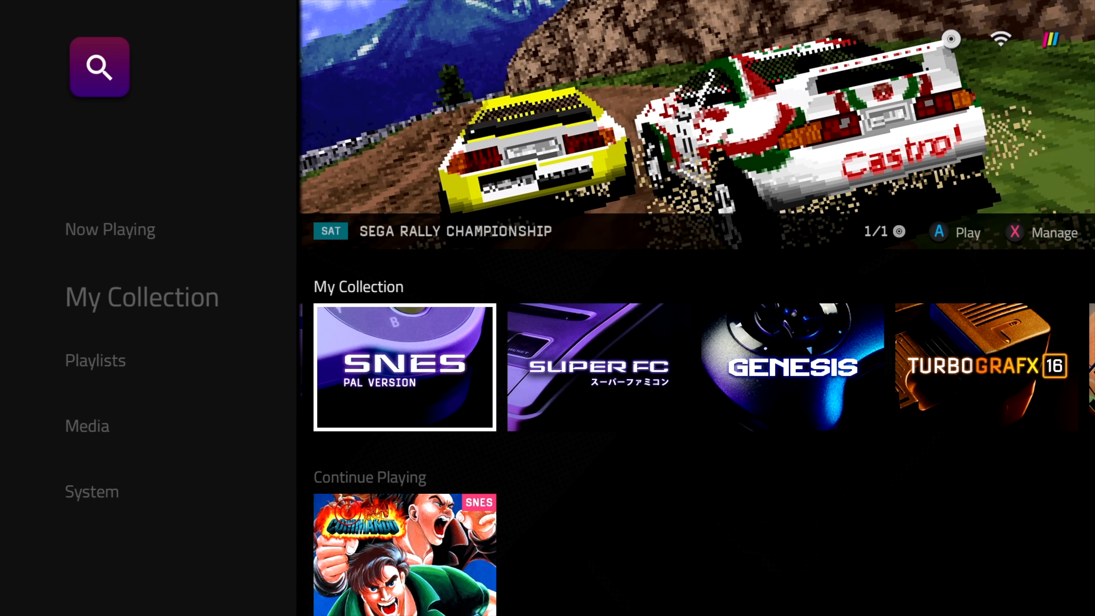
{"action": "scroll", "scroll_direction": "right", "scroll_amount": 3}
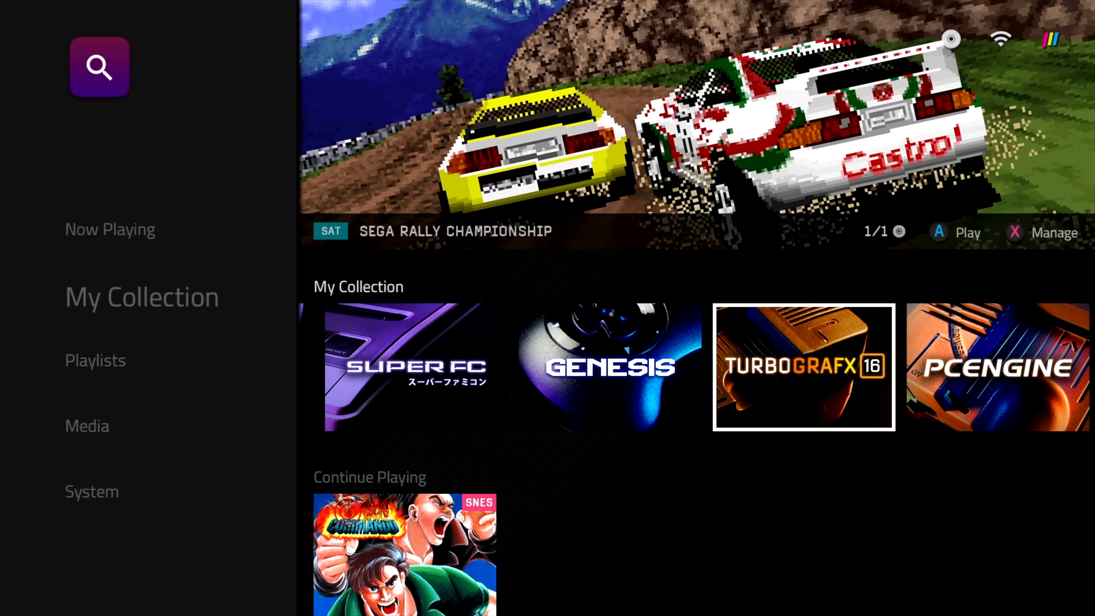
{"action": "scroll", "scroll_direction": "right", "scroll_amount": 3}
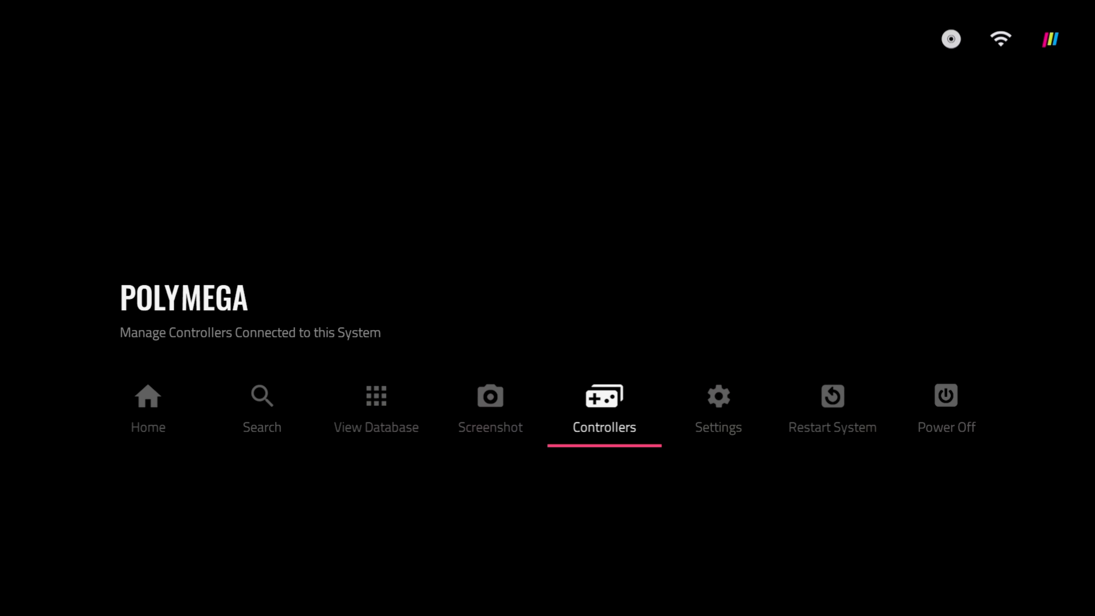
{"action": "left_click", "coordinate": [718, 397]}
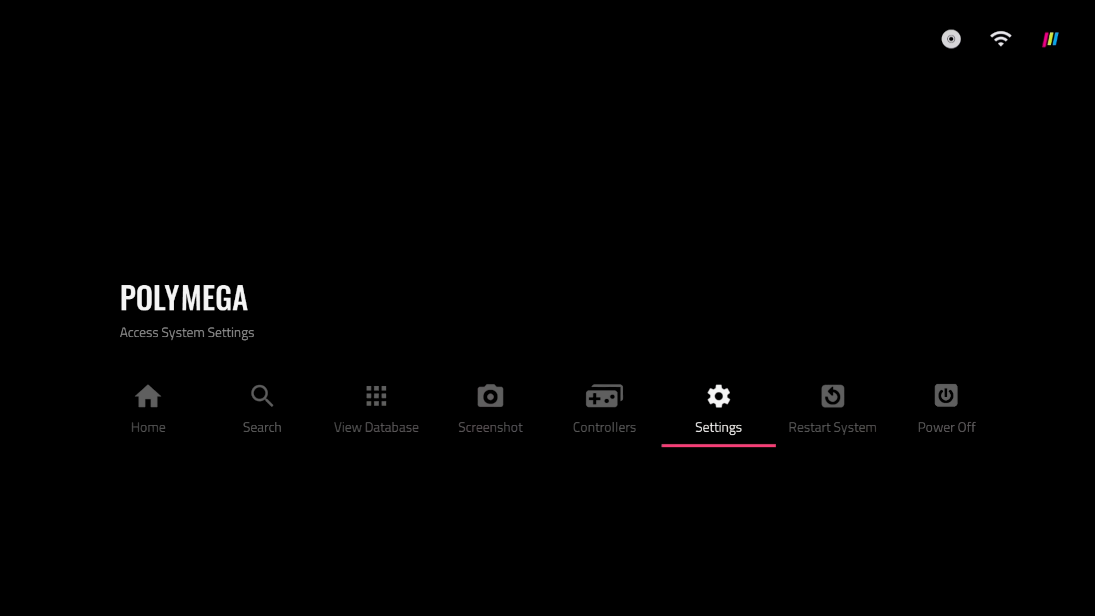
{"action": "left_click", "coordinate": [718, 405]}
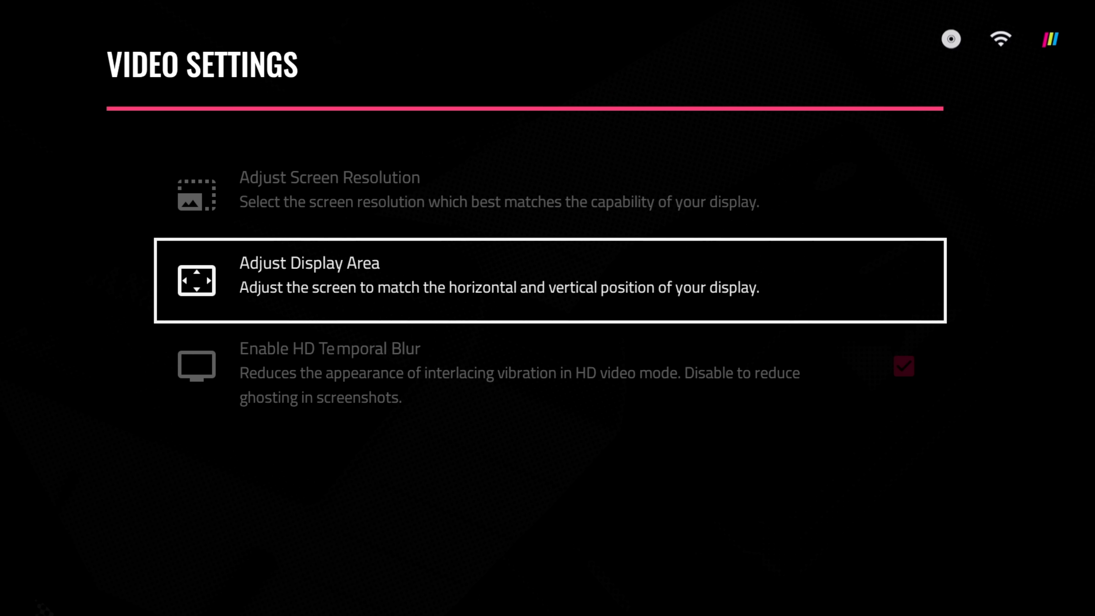
Browse Video Settings, back out to the Settings list and exit to the home screen
{"action": "key", "text": "up"}
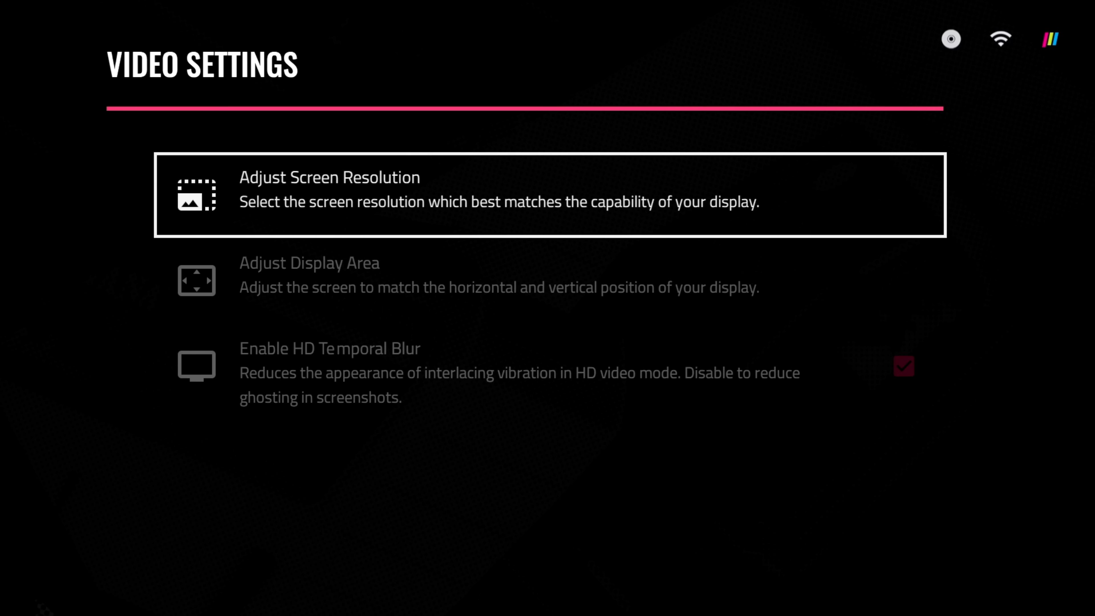
{"action": "key", "text": "down"}
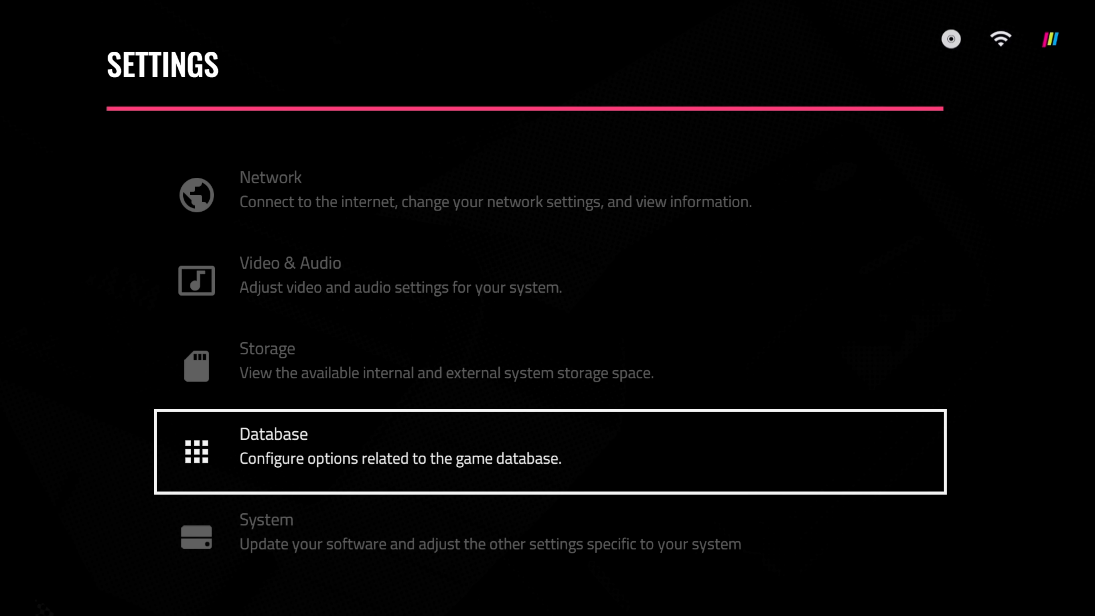
{"action": "scroll", "scroll_direction": "down", "scroll_amount": 3}
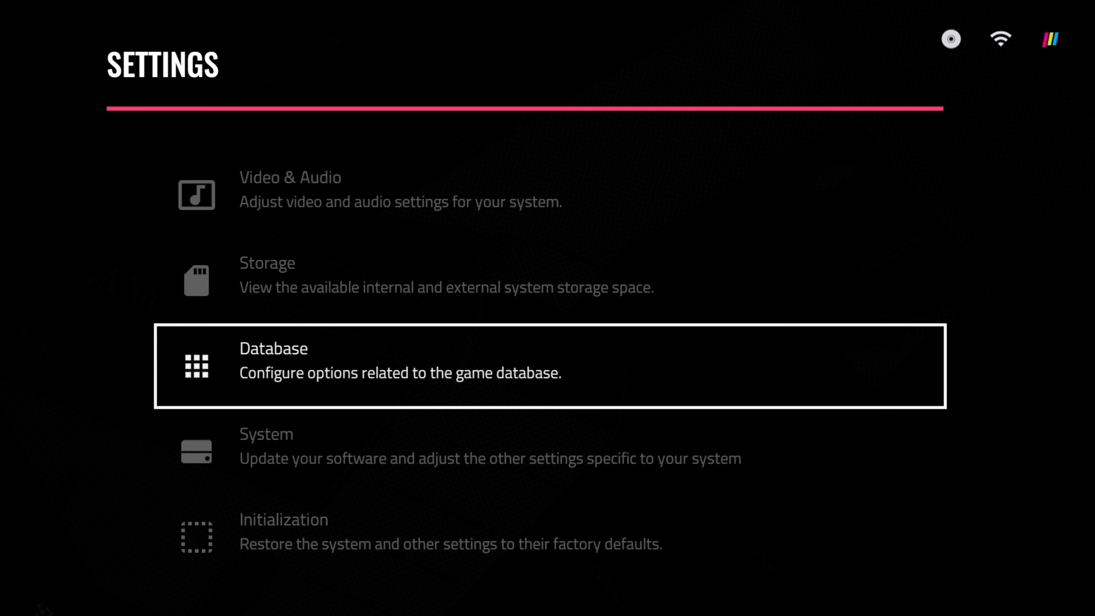
{"action": "key", "text": "down"}
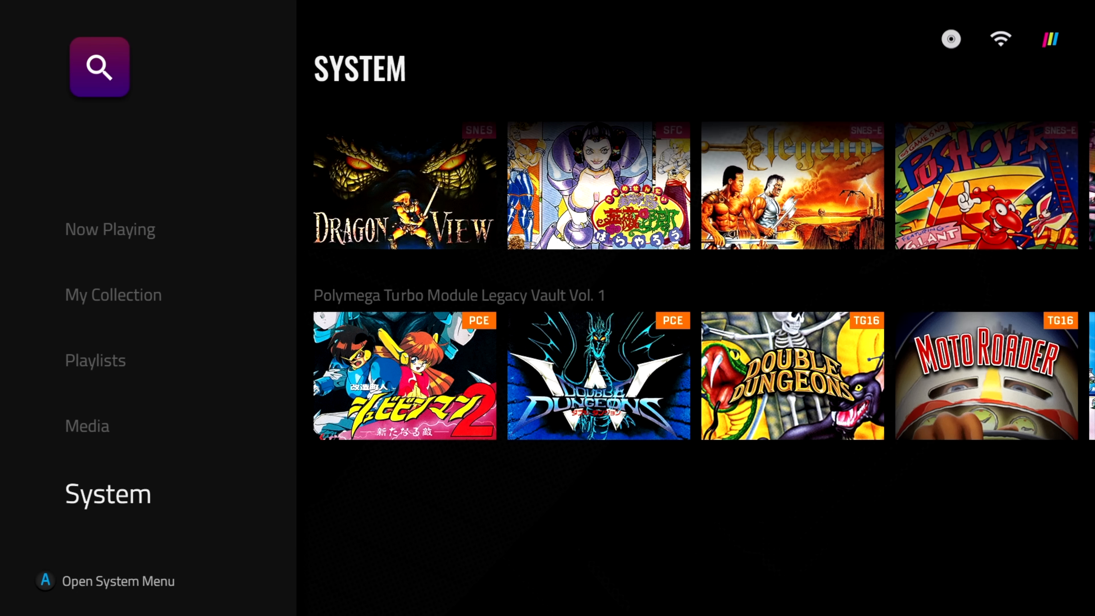
Launch Sega Rally Championship from Now Playing in My Collection
{"action": "left_click", "coordinate": [110, 236]}
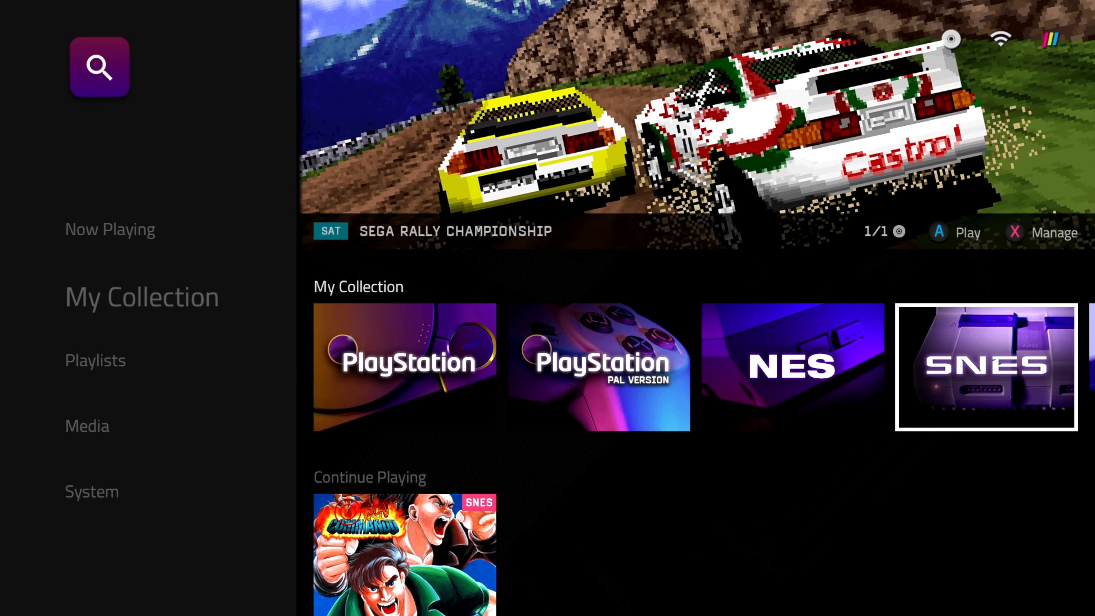
{"action": "left_click", "coordinate": [96, 364]}
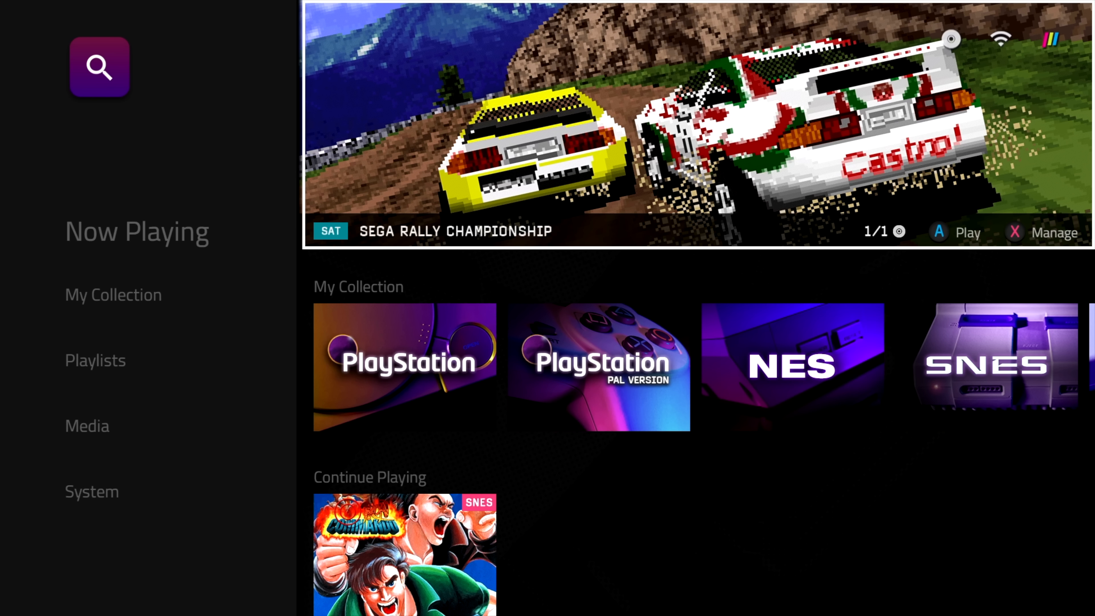
{"action": "left_click", "coordinate": [968, 232]}
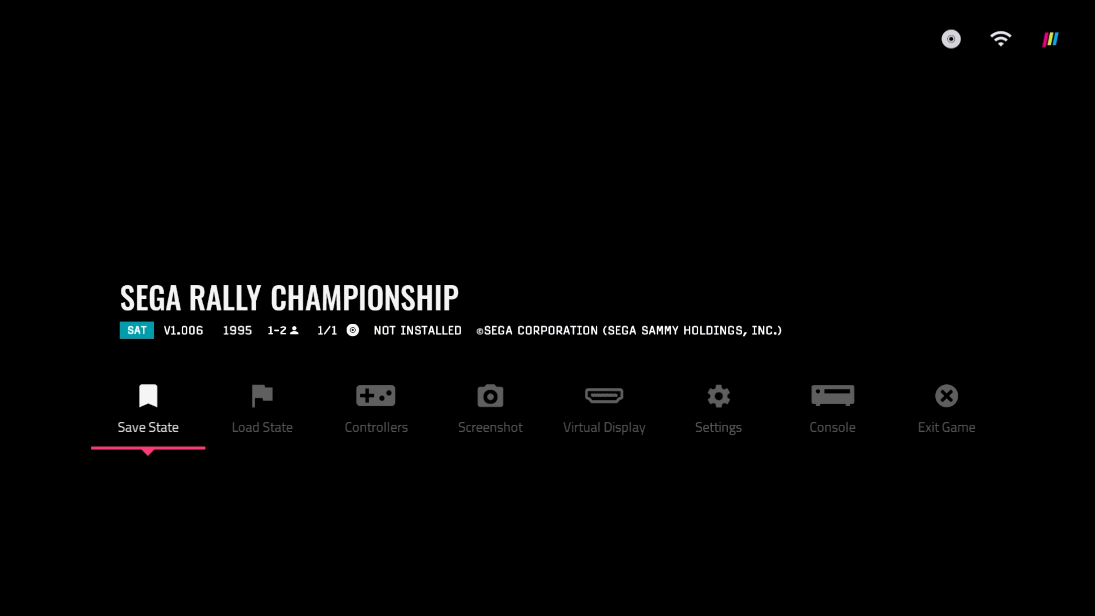
Bring up the Virtual Display overlay set to 1080p HD at standard 4:3
{"action": "left_click", "coordinate": [832, 400]}
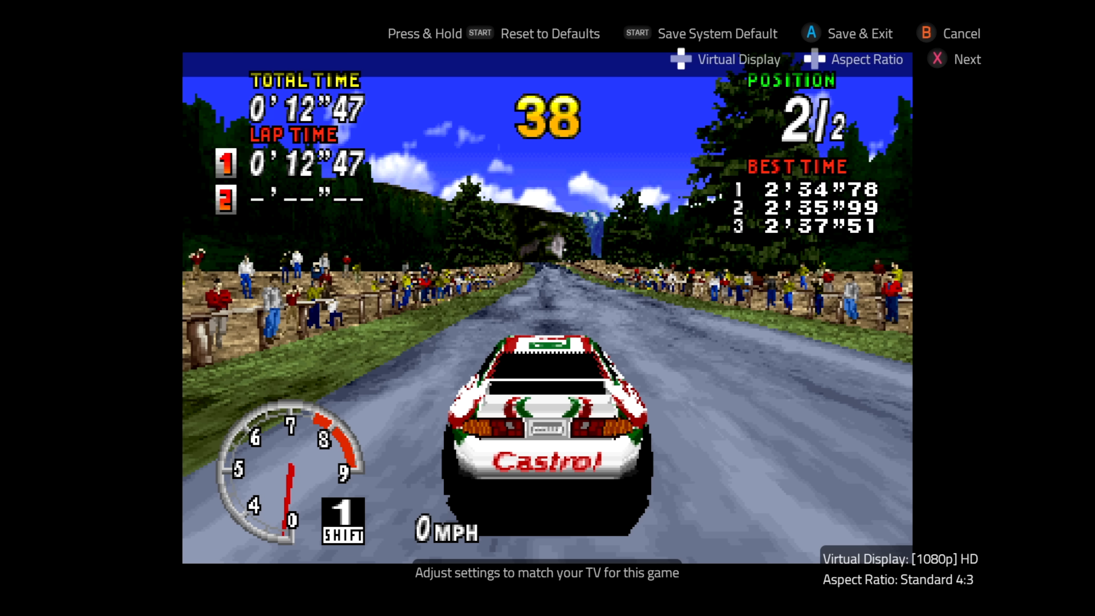
{"action": "left_click", "coordinate": [867, 60]}
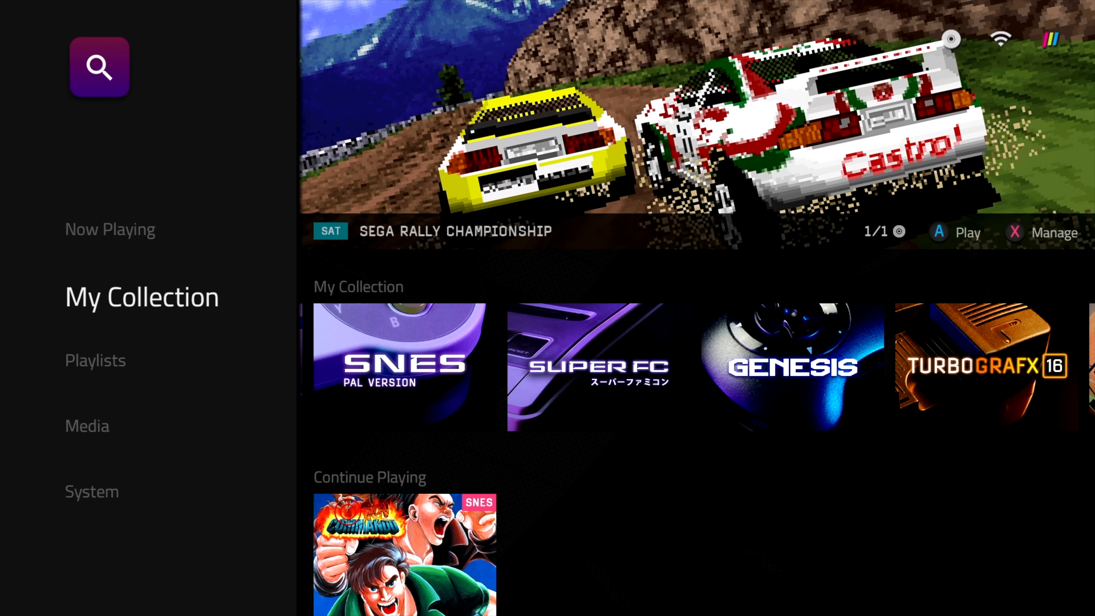
Switch the home screen to the System section with its Legacy Vault game rows
{"action": "left_click", "coordinate": [91, 492]}
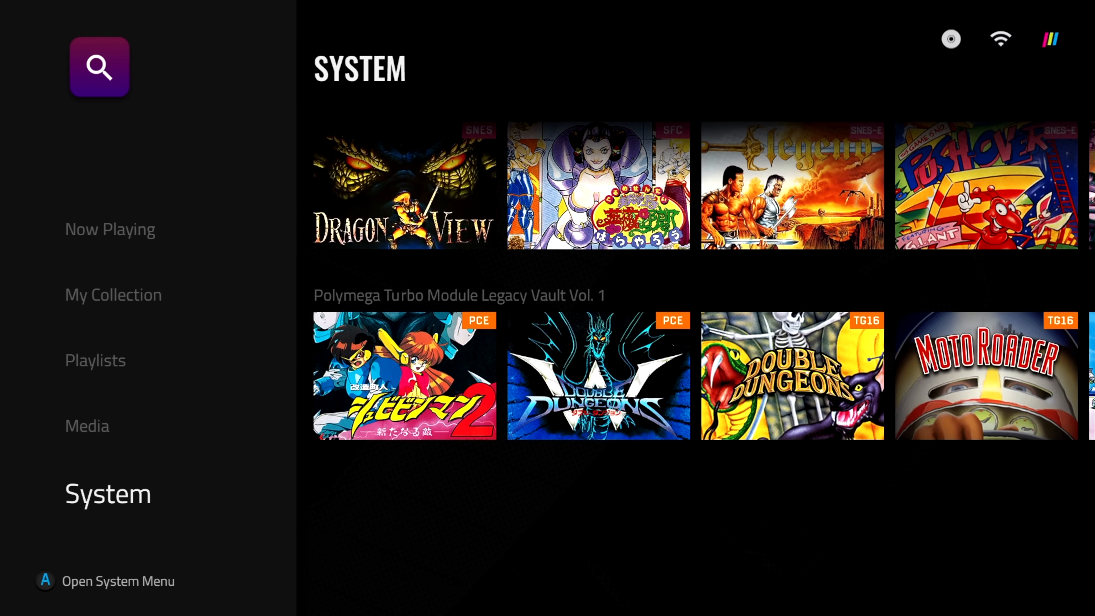